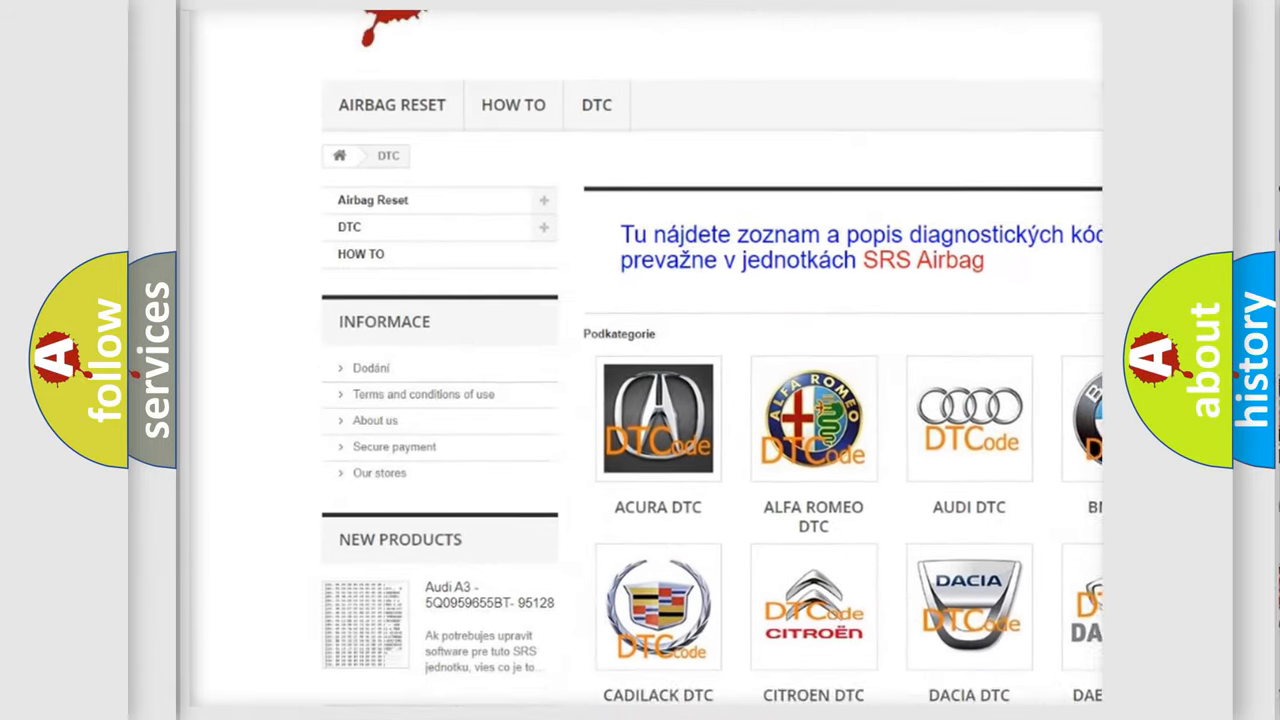
scroll(down, 3)
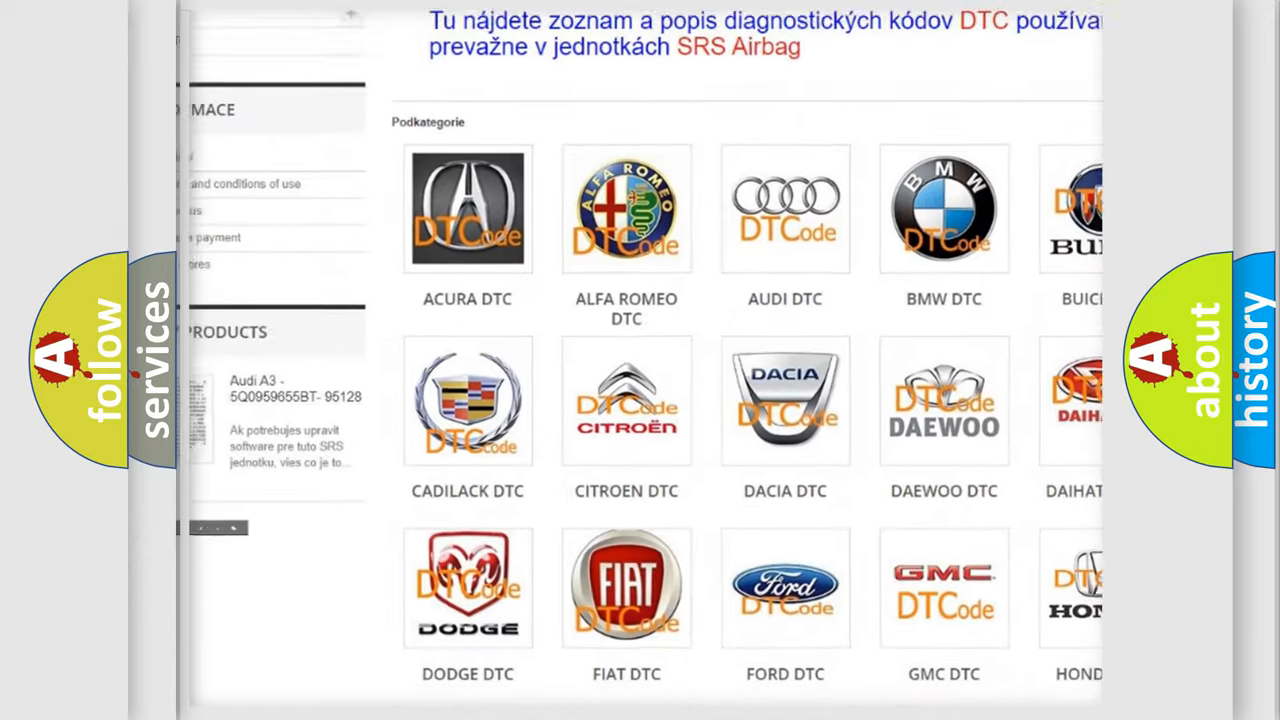